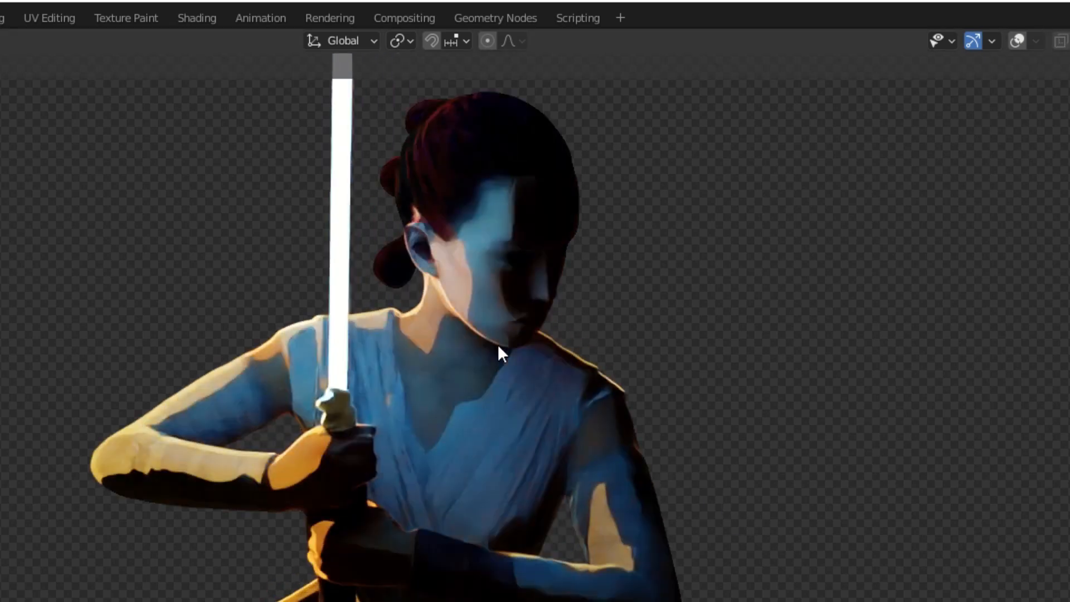
Step: Go to the Rey model's viewer page on Sketchfab and rotate the preview
left_click(196, 18)
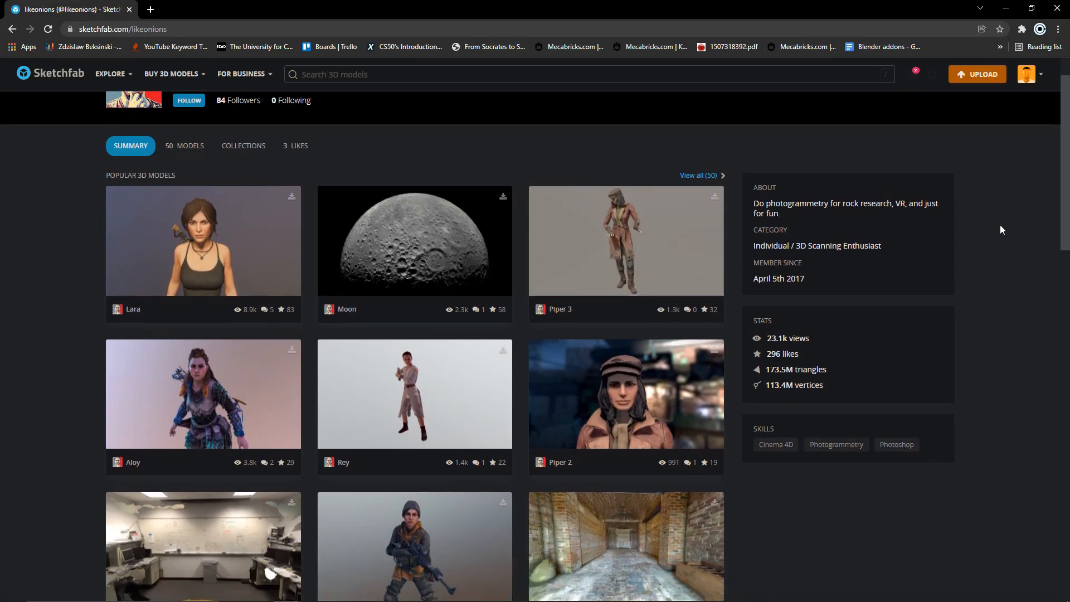
left_click(414, 394)
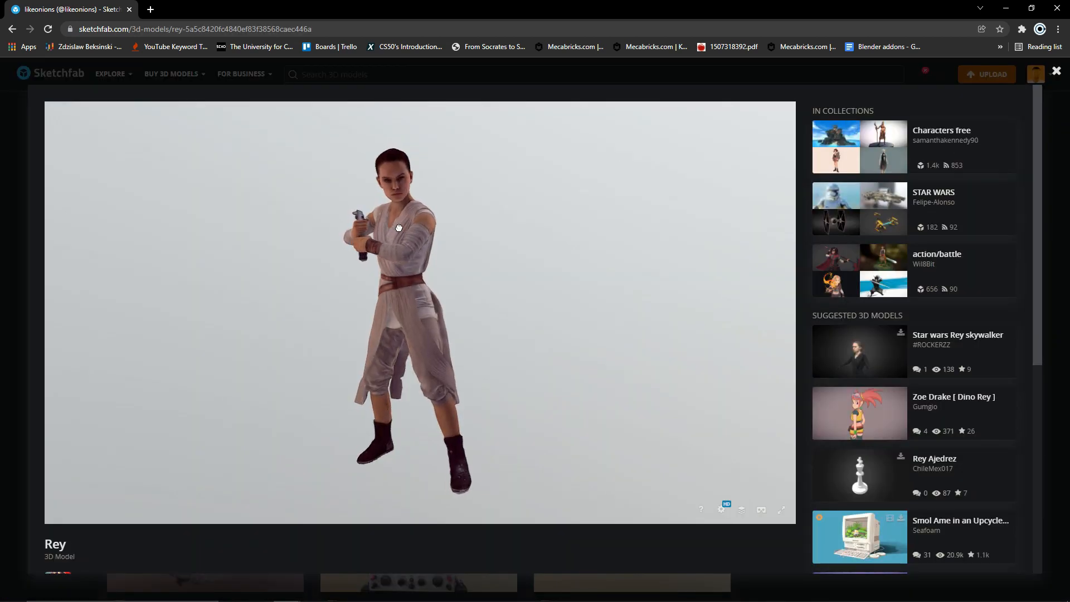
left_click_drag(399, 227, 370, 170)
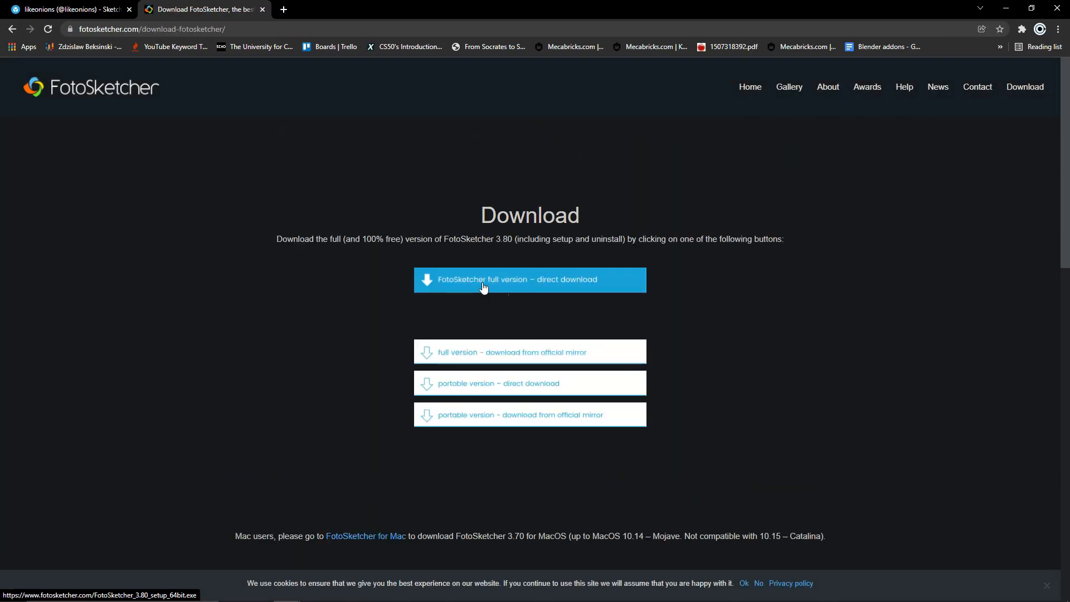
mouse_move(498, 325)
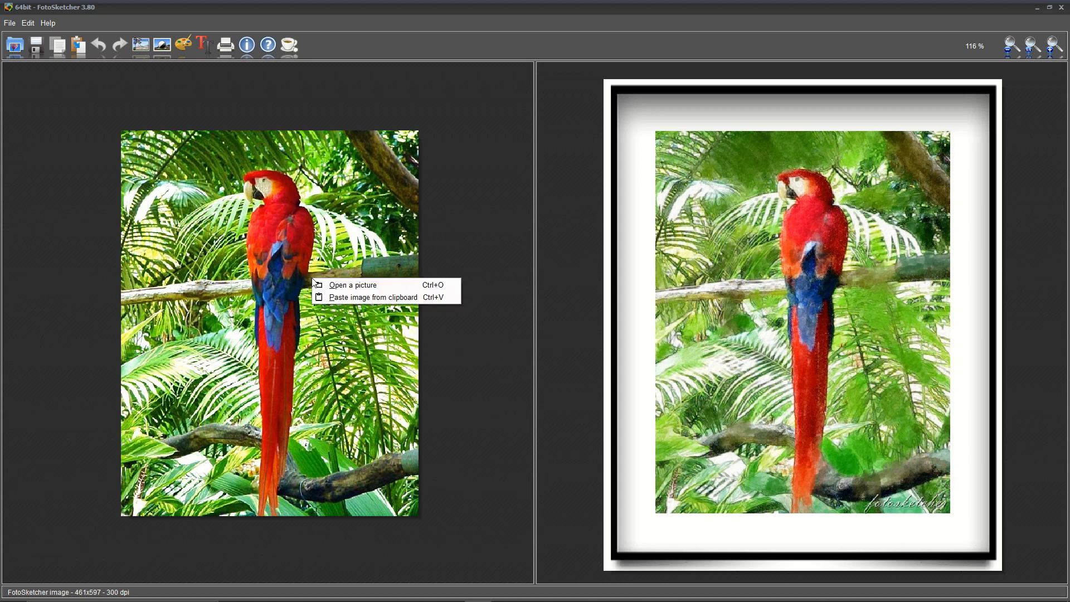
Step: Load the rey image from the textures folder as FotoSketcher's source picture
left_click(352, 284)
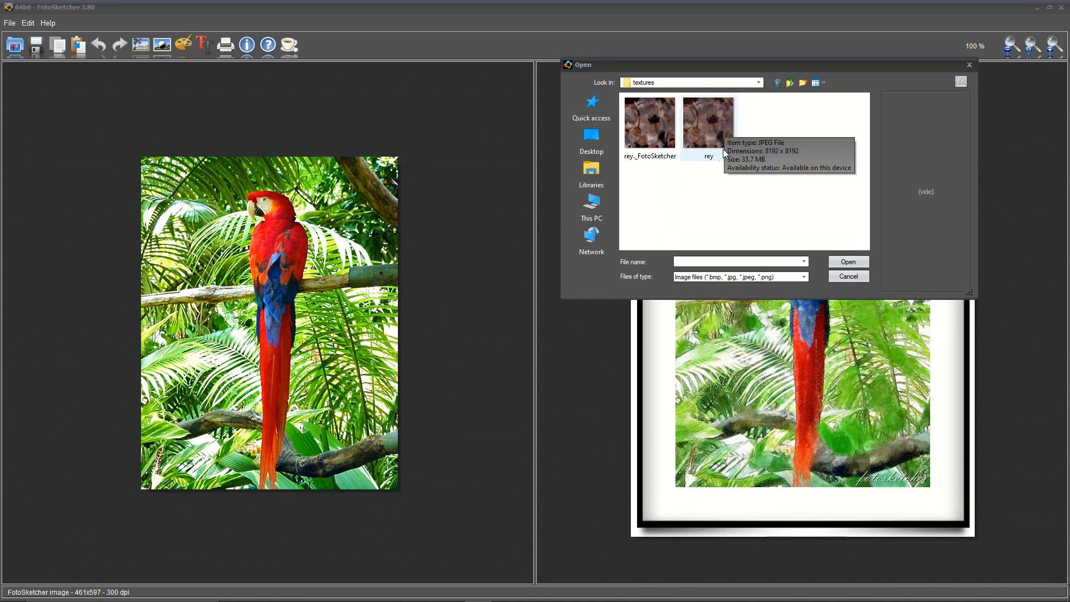
mouse_move(716, 144)
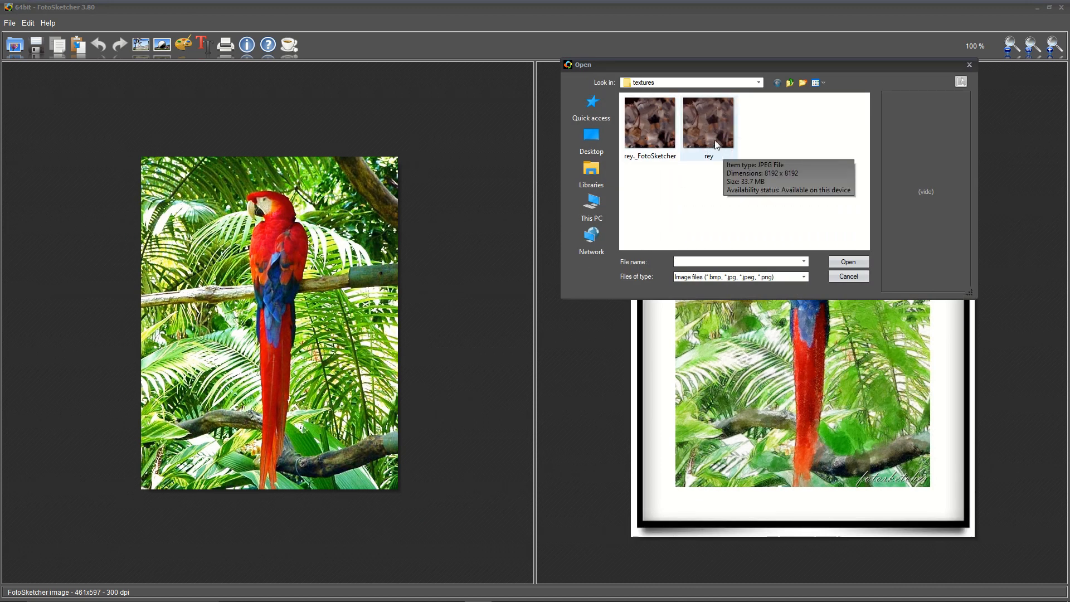
left_click(708, 123)
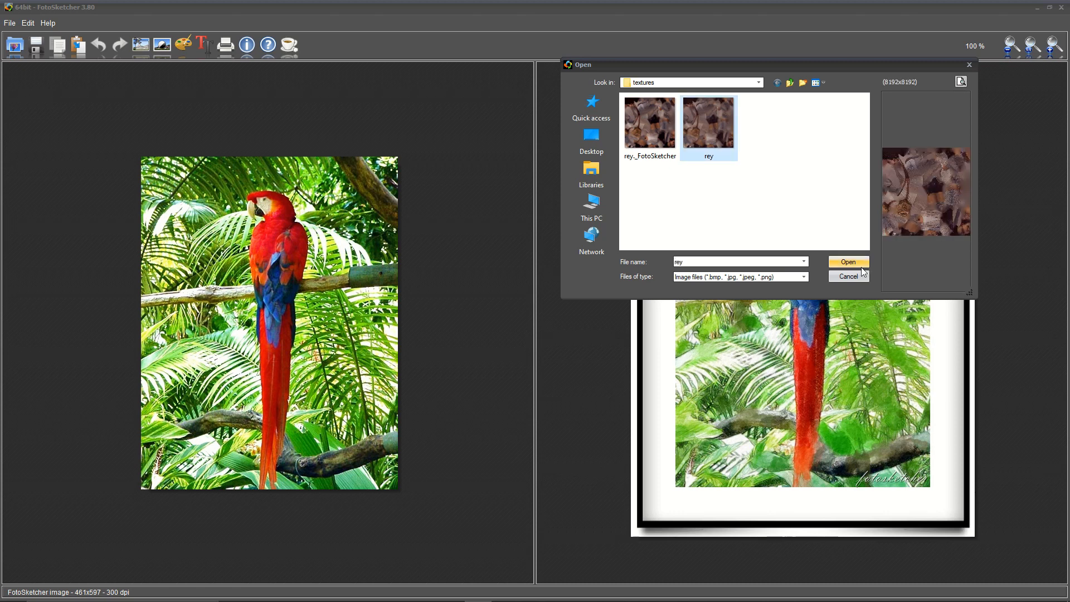
left_click(847, 262)
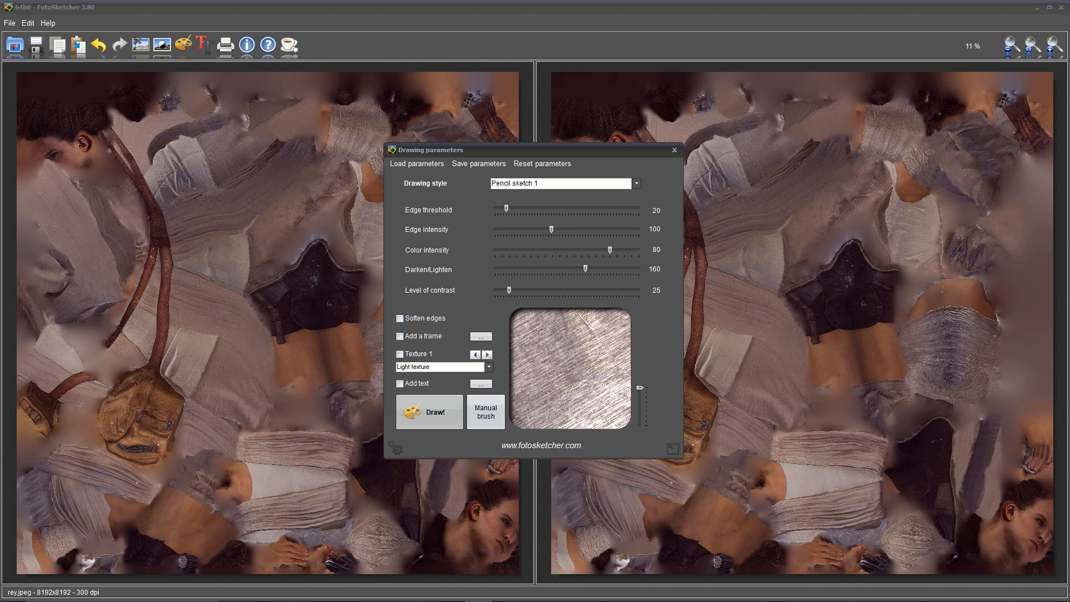
Step: Set the drawing style to Painting 10 (brushstrokes) and close Drawing parameters
left_click(634, 182)
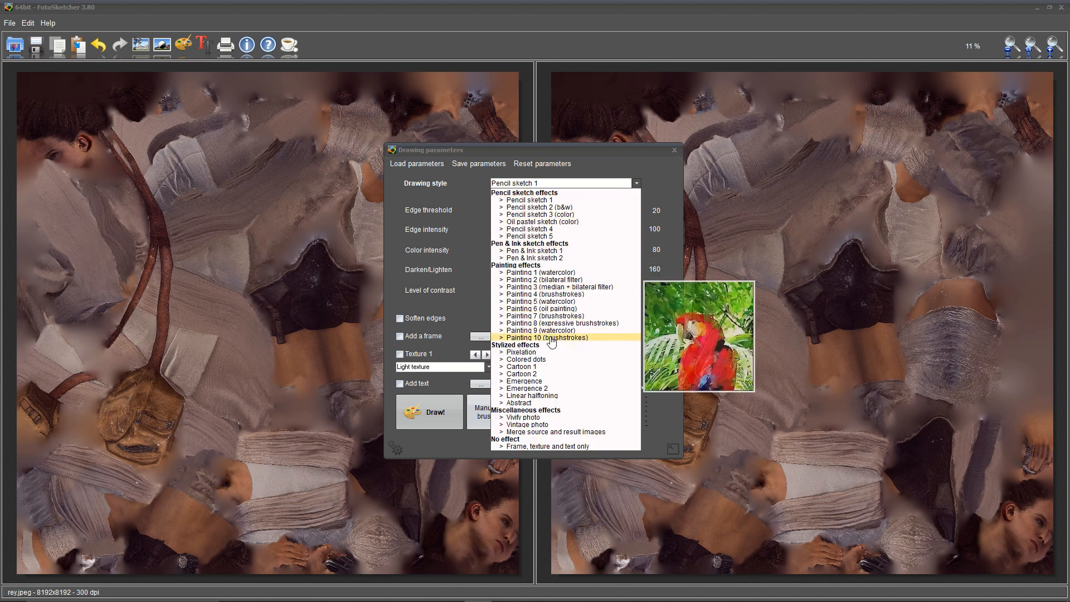
left_click(546, 336)
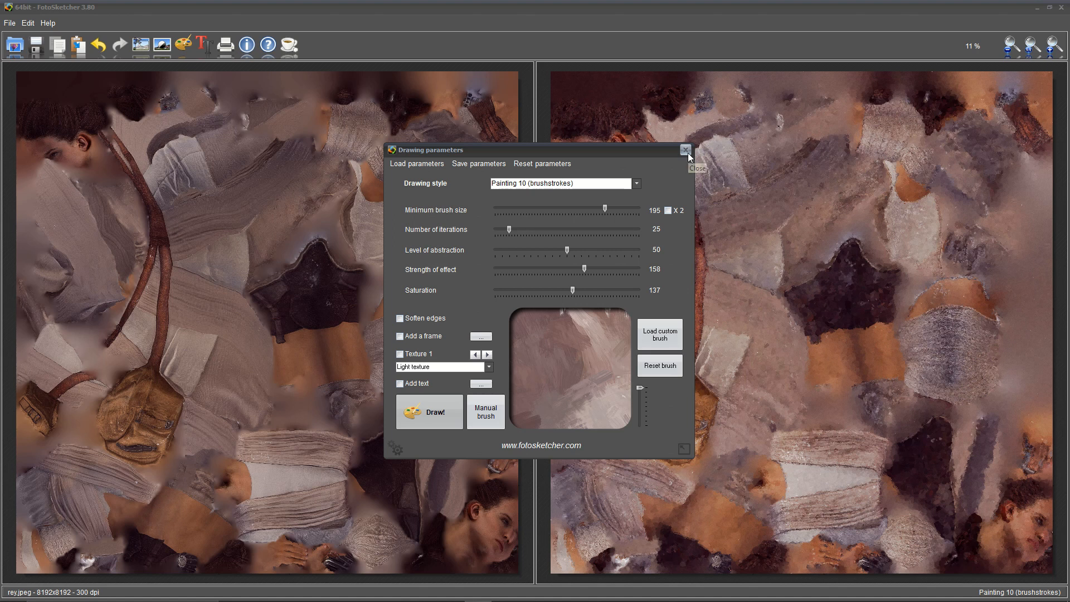
left_click(686, 150)
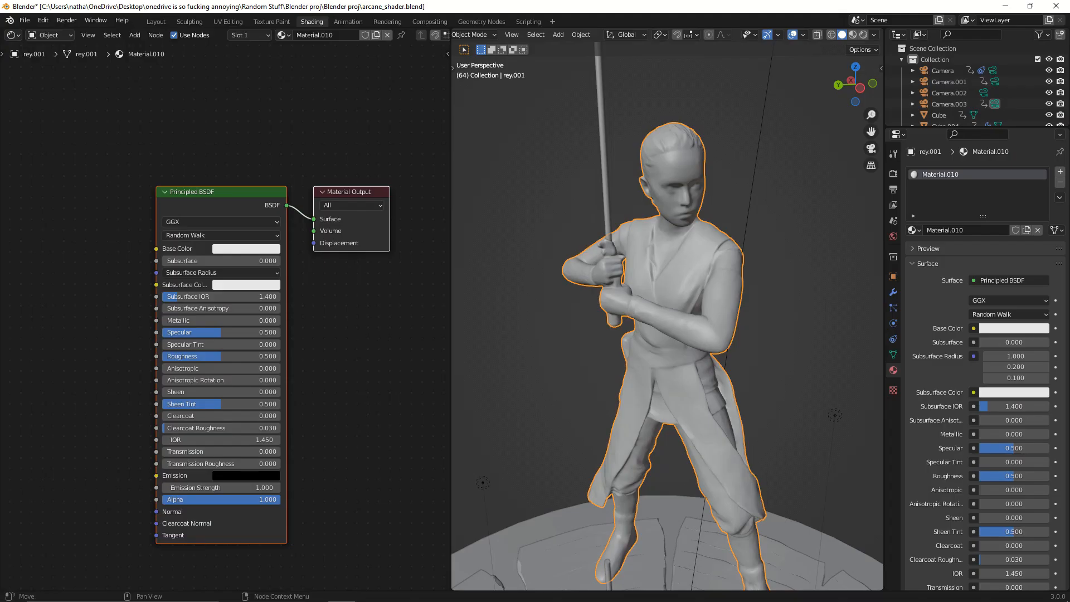
mouse_move(637, 132)
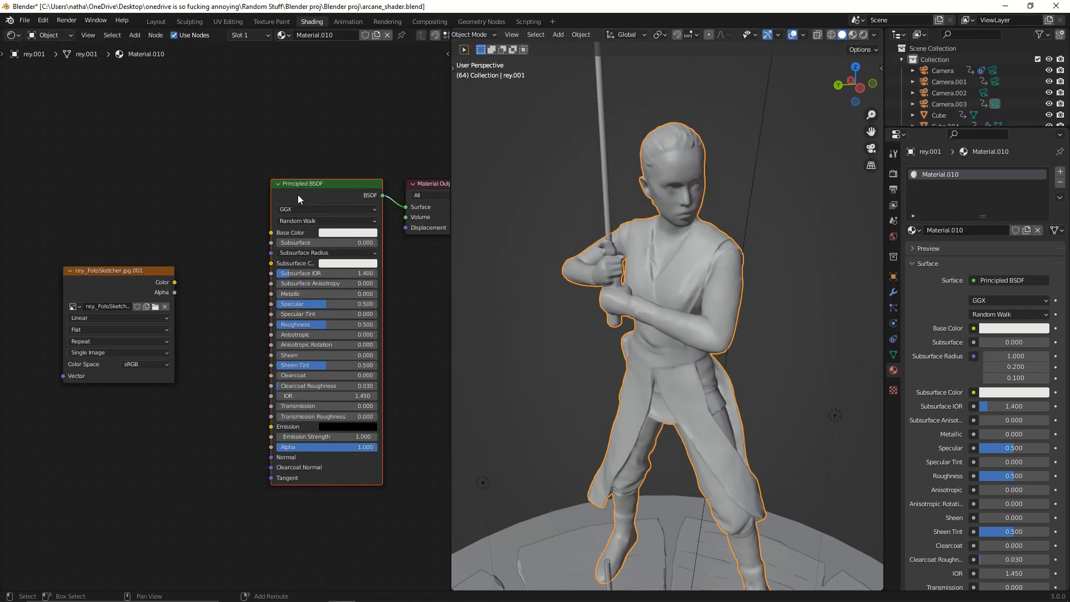
Step: Search for the Toon BSDF, then add a MixRGB node set to Multiply
type("to")
type("mix")
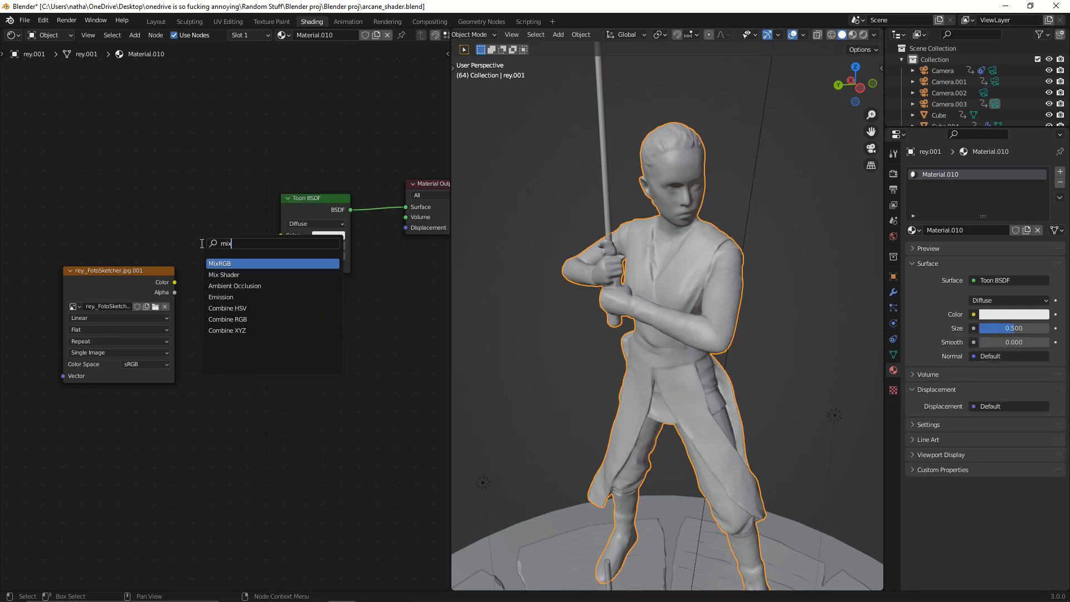
left_click(220, 264)
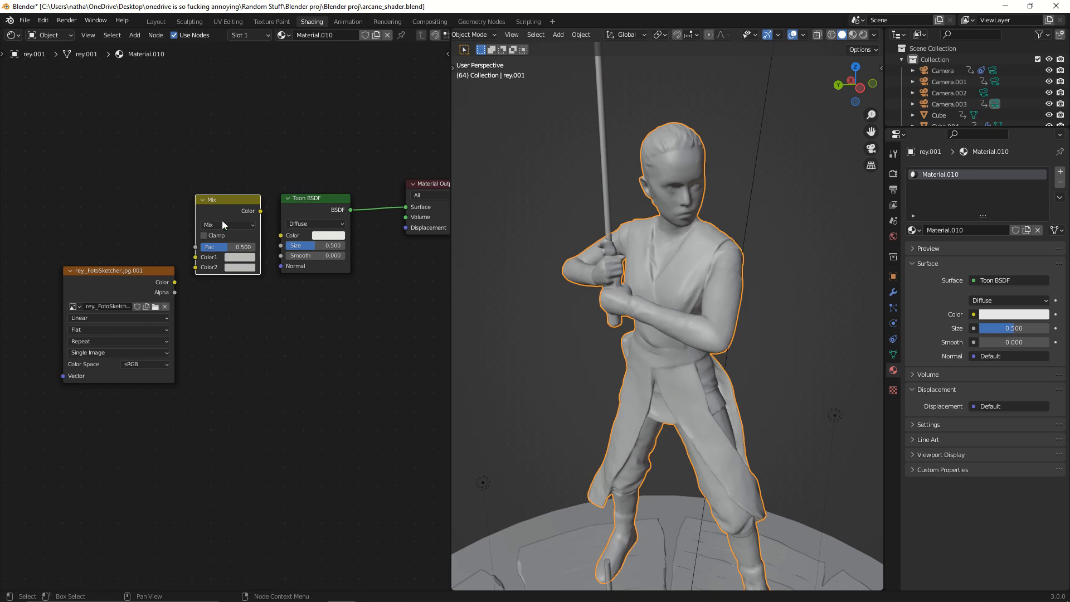
left_click(227, 224)
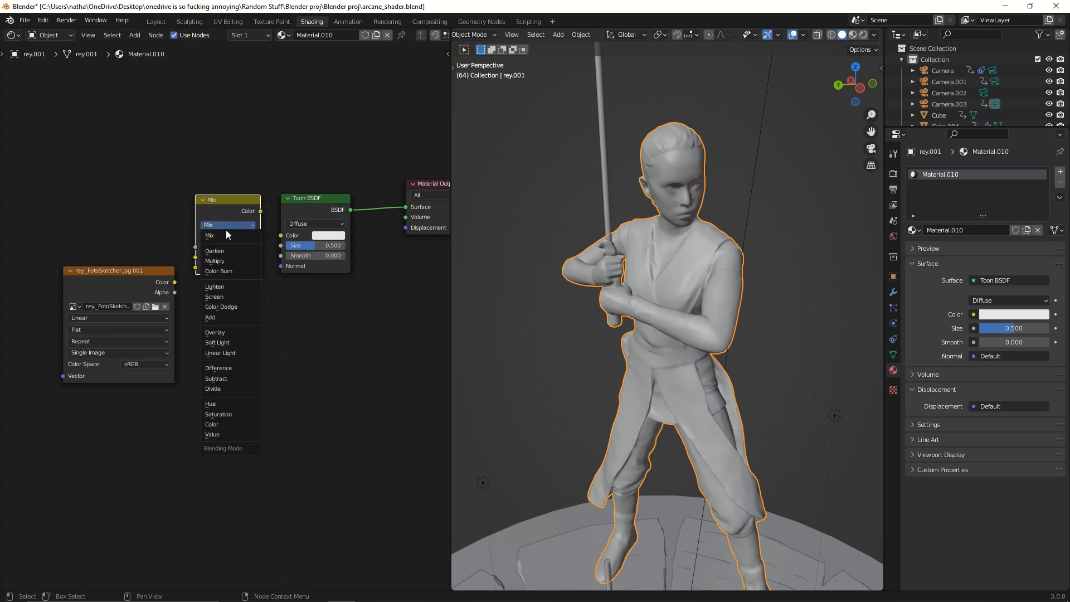
left_click(214, 261)
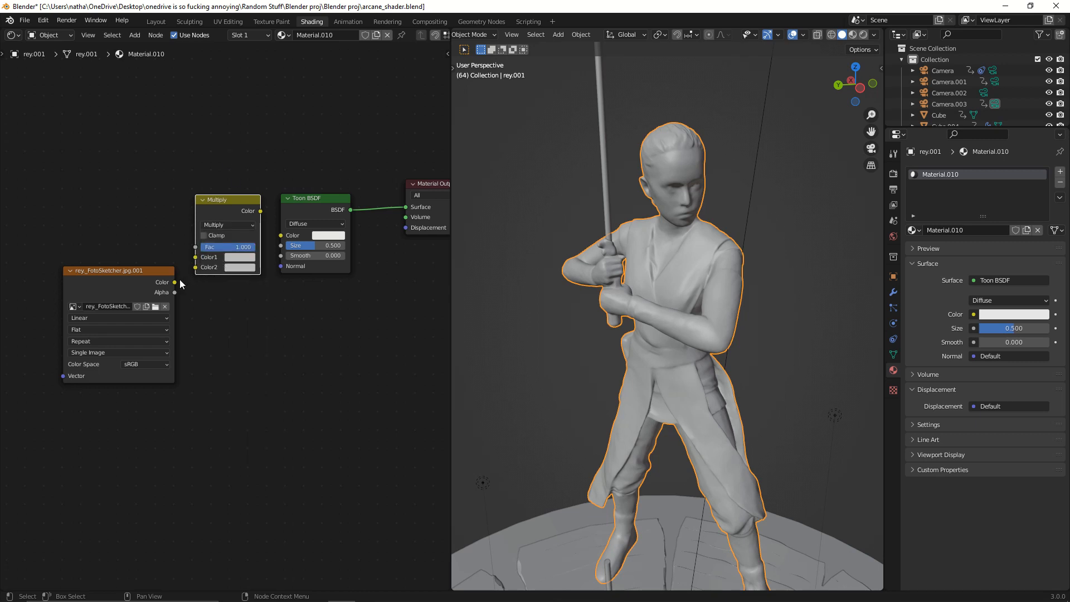
Step: Add a ColorRamp node feeding the Multiply mix into the Toon BSDF colour
type("colo")
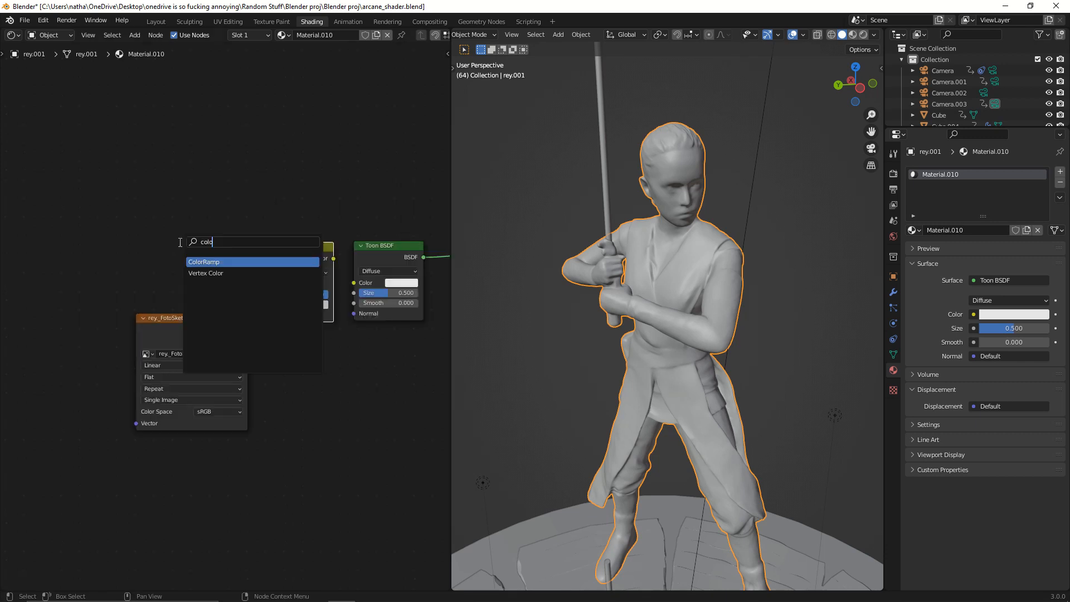
left_click(203, 261)
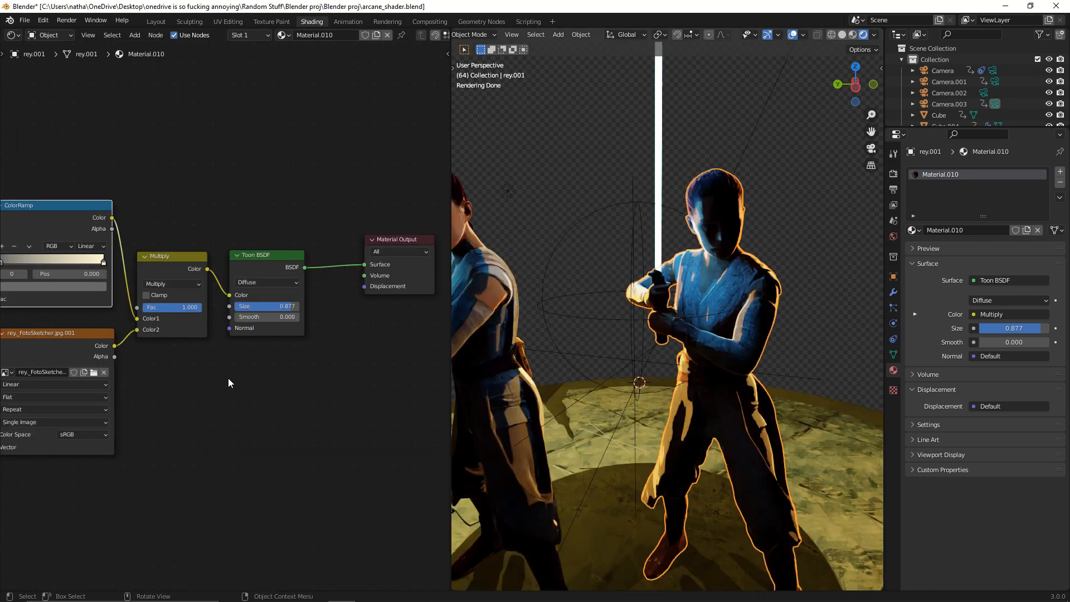
left_click(24, 20)
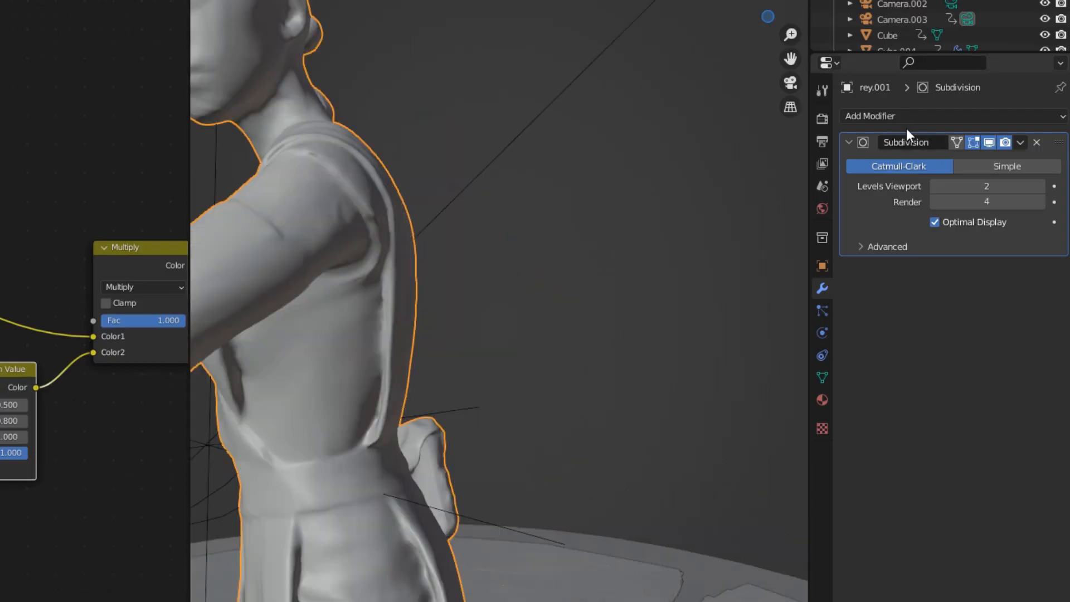
Step: Review the Subdivision modifier on the Rey mesh in the Modifier properties
left_click(870, 115)
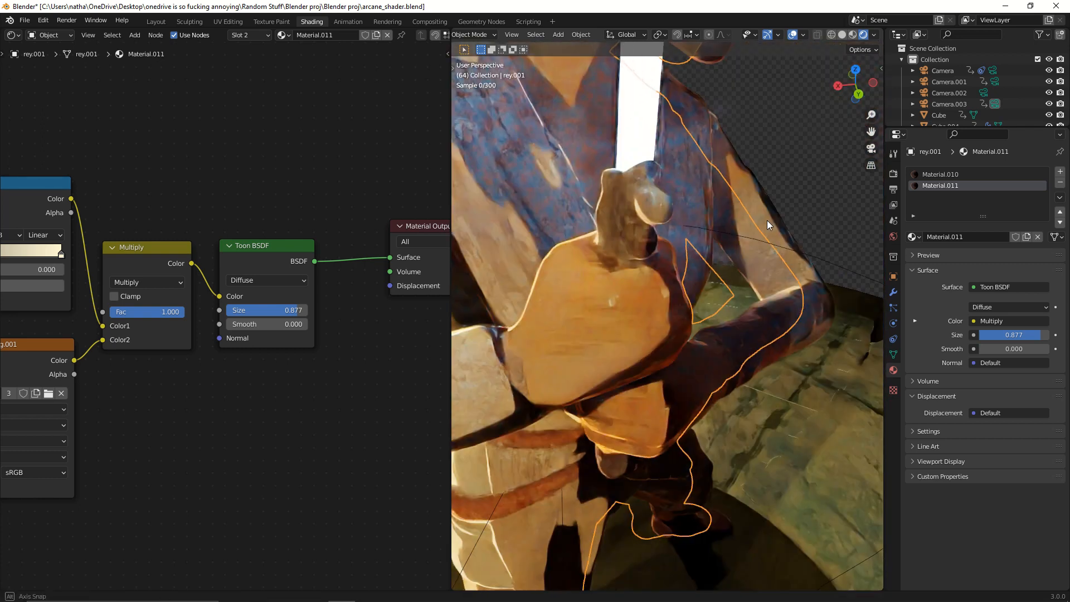
Step: Make the Toon BSDF Glossy with Size 0.492 and Smooth 0.138
left_click(266, 280)
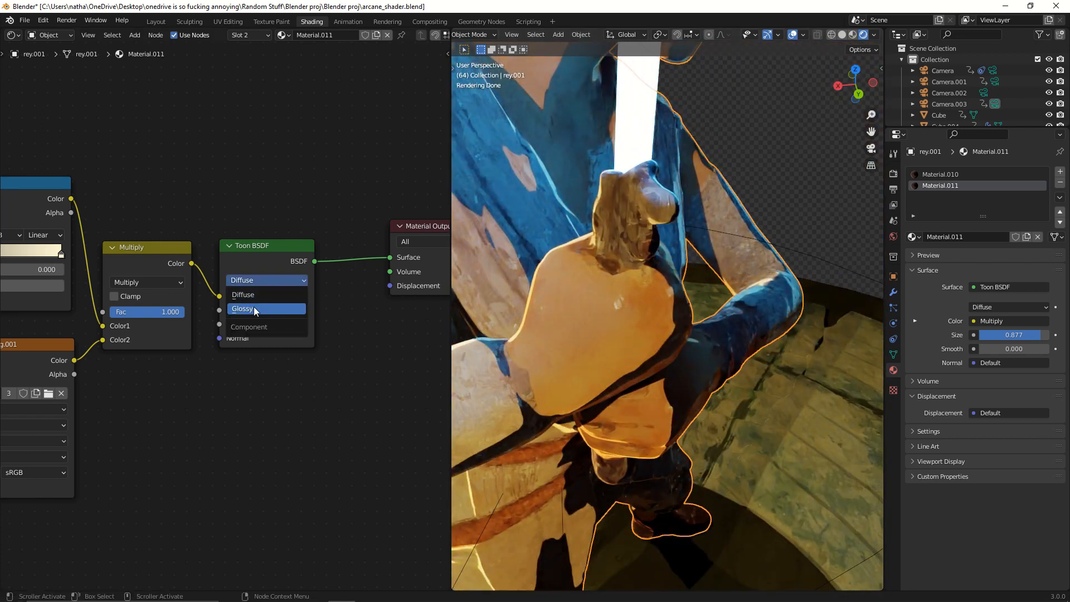
left_click(243, 309)
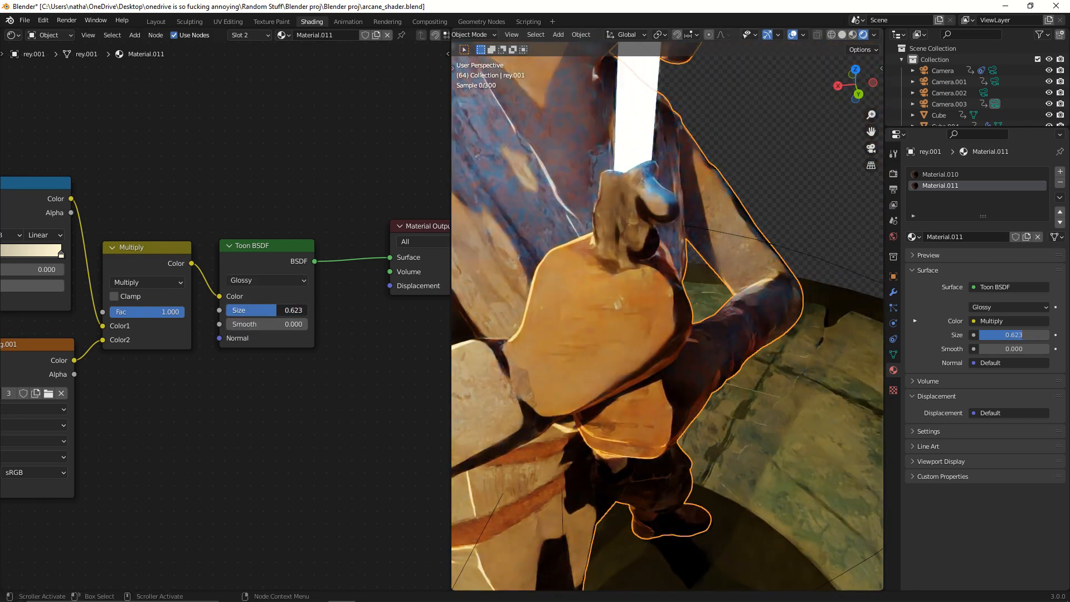
left_click_drag(293, 310, 280, 310)
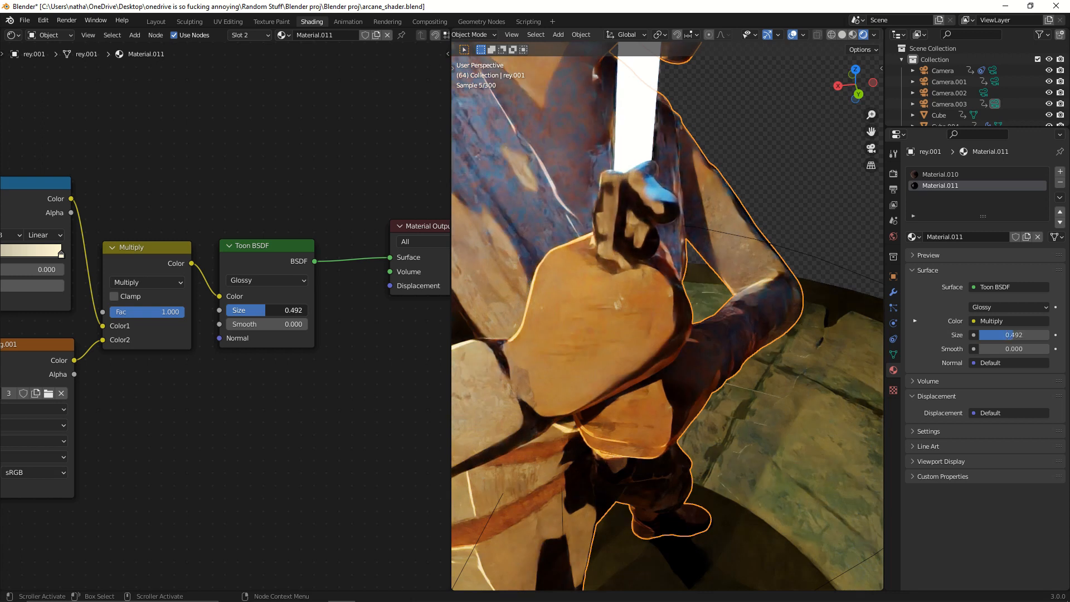
left_click_drag(253, 323, 293, 323)
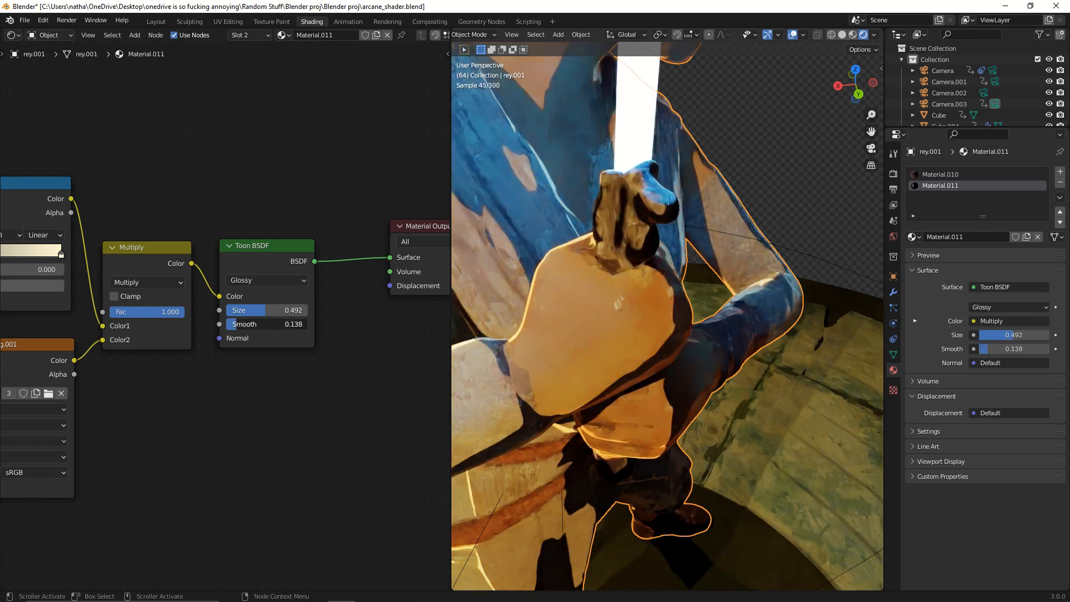
left_click_drag(286, 323, 245, 323)
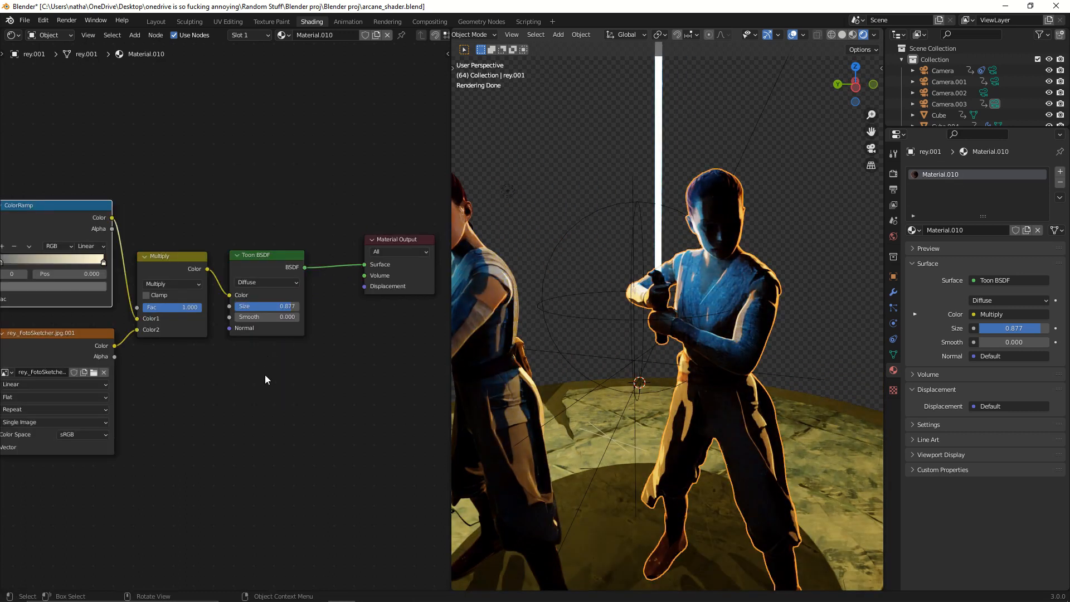
mouse_move(239, 392)
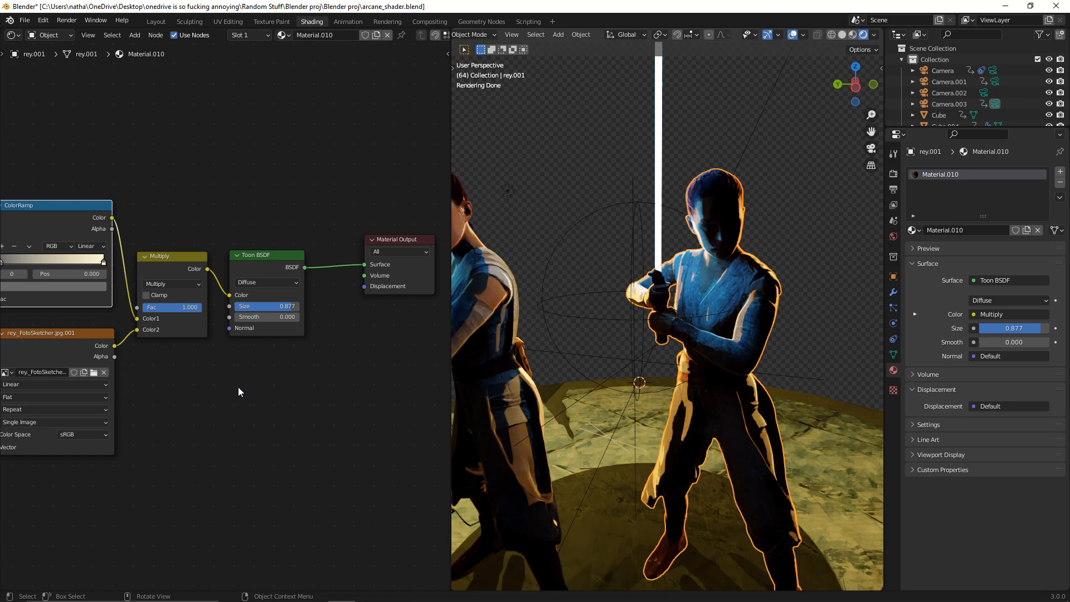
Step: Save the project as arcane_shader.blend via File > Save
left_click(24, 20)
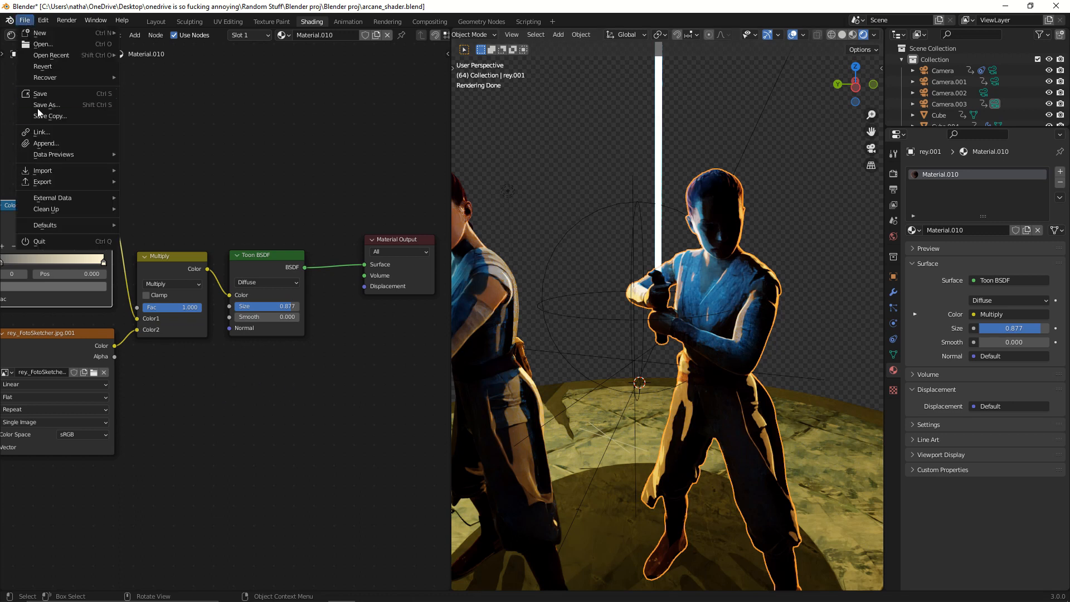
left_click(40, 94)
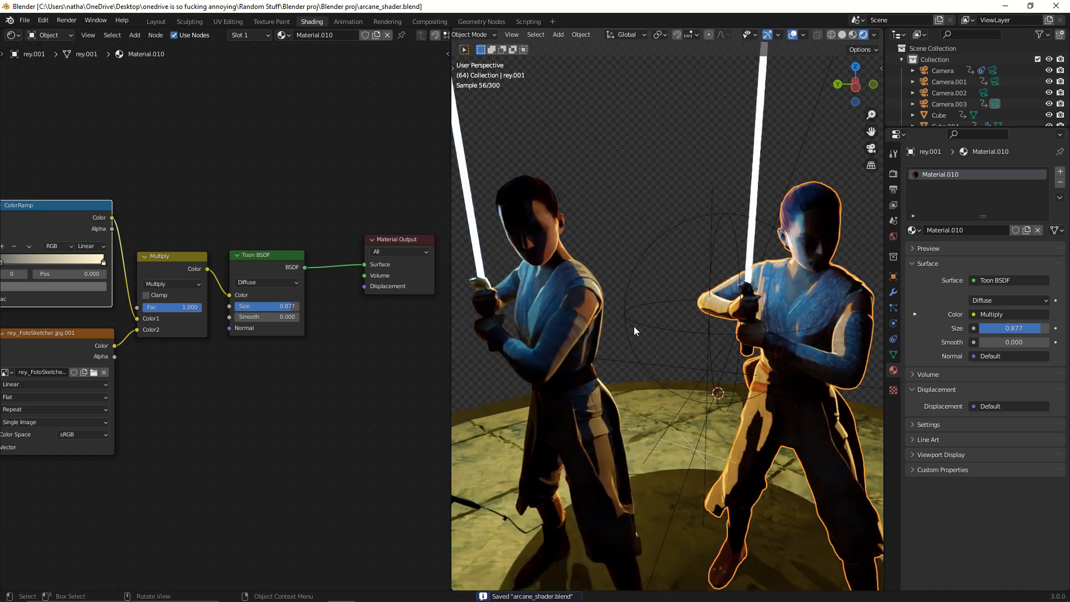